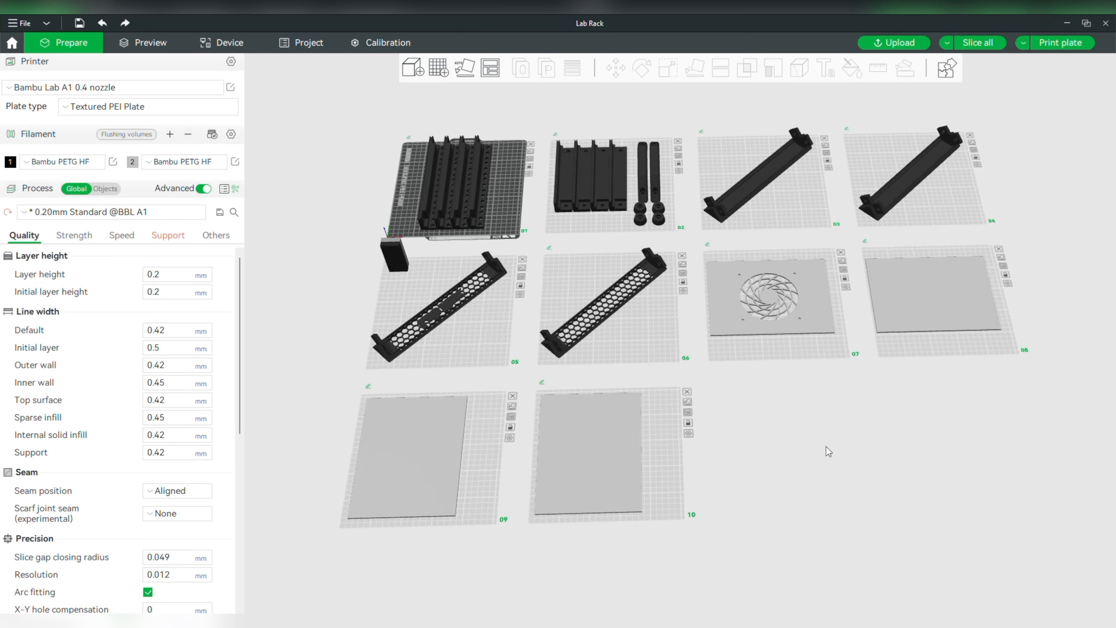
Step: Switch to Preview to see all ten sliced plates with the ~1 day 1h42m time summary
click(149, 42)
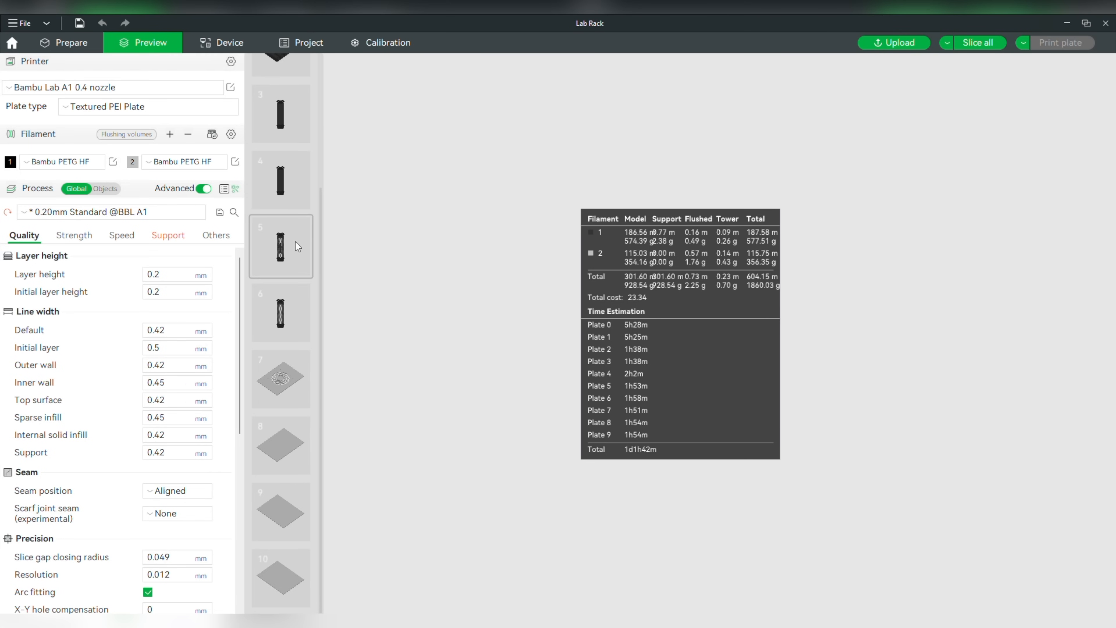
Step: Return to Prepare and inspect the rail and bracket parts on plates 01 and 02
click(69, 43)
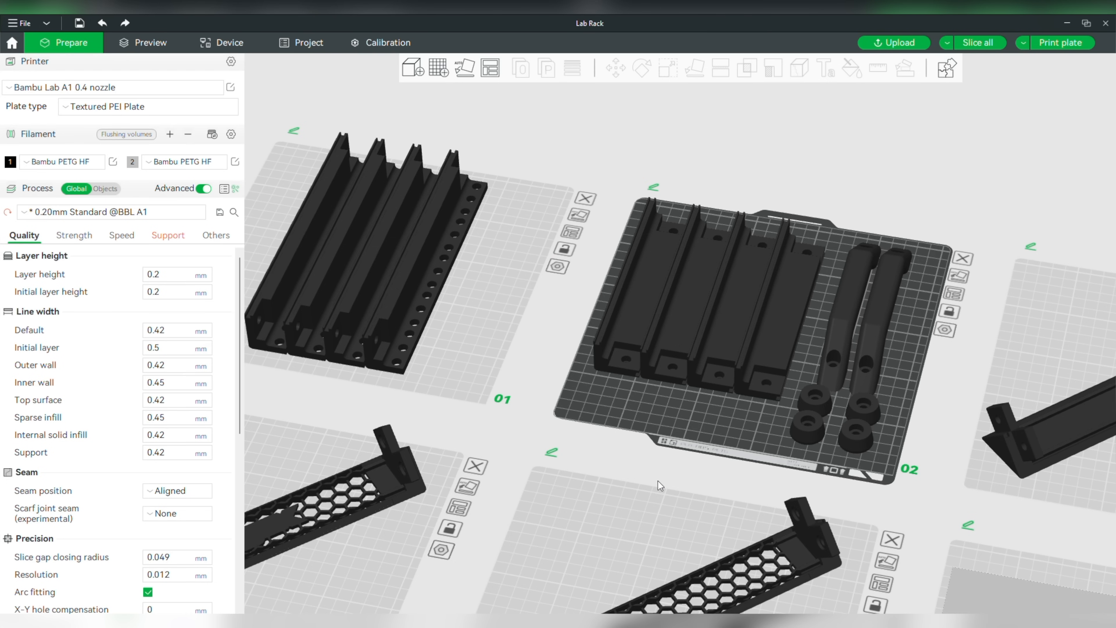
mouse_move(952, 531)
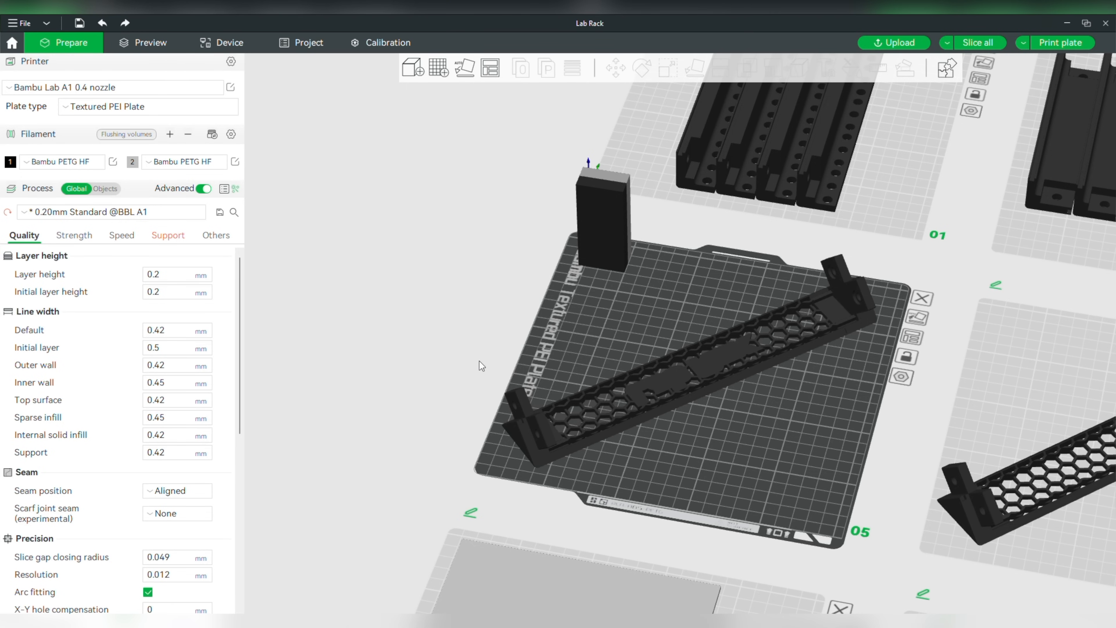
mouse_move(721, 358)
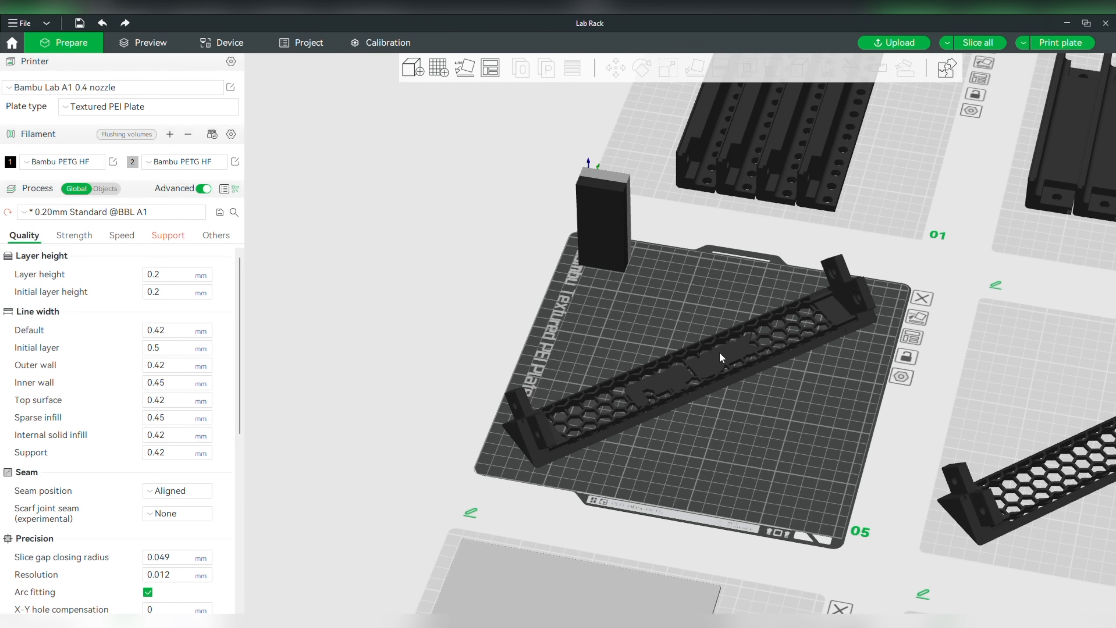
Step: Select the hexagon-patterned Top Front Edge part on plate 05 to show its object info
click(719, 357)
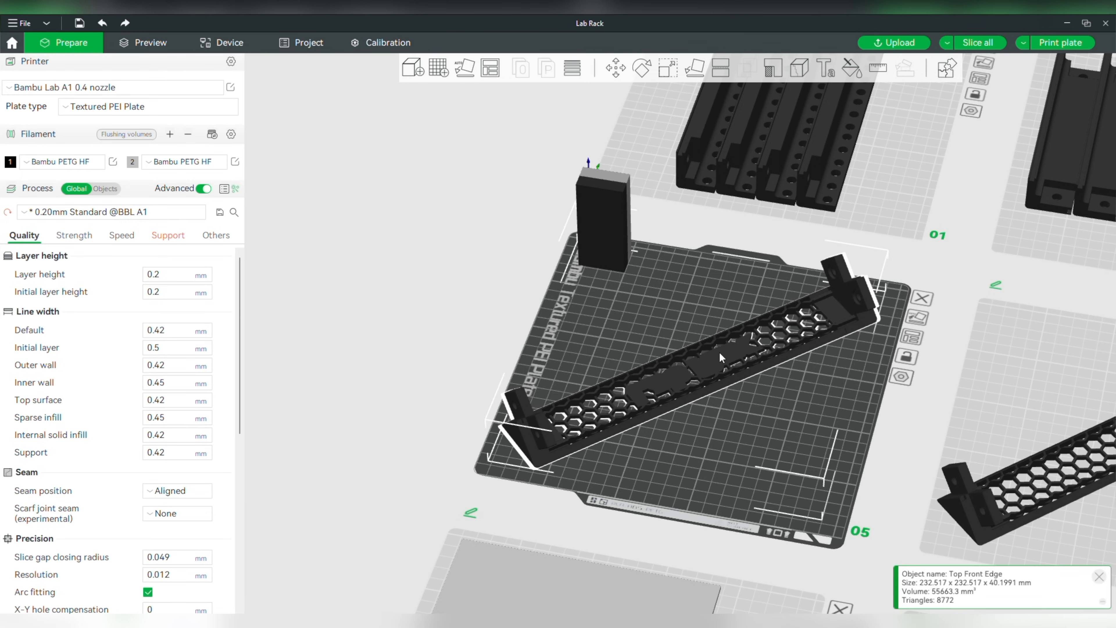